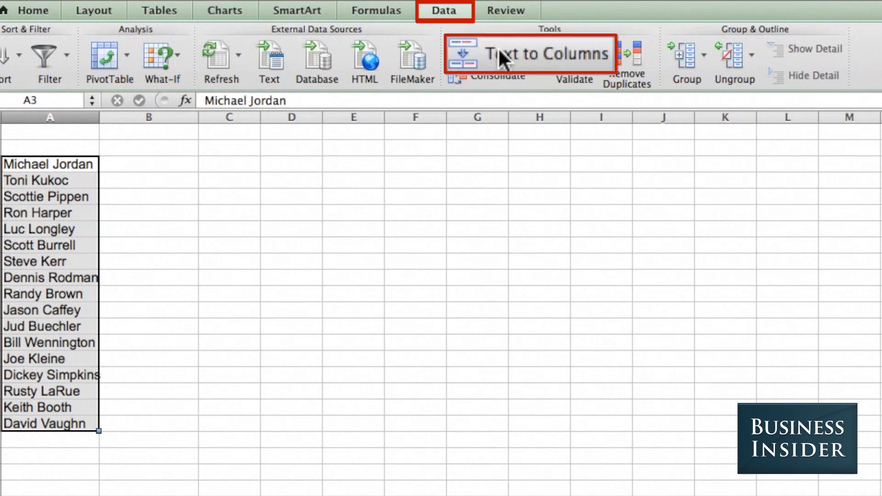
# Split the player full names at spaces into first names (column A) and last names (column B)
pyautogui.click(544, 53)
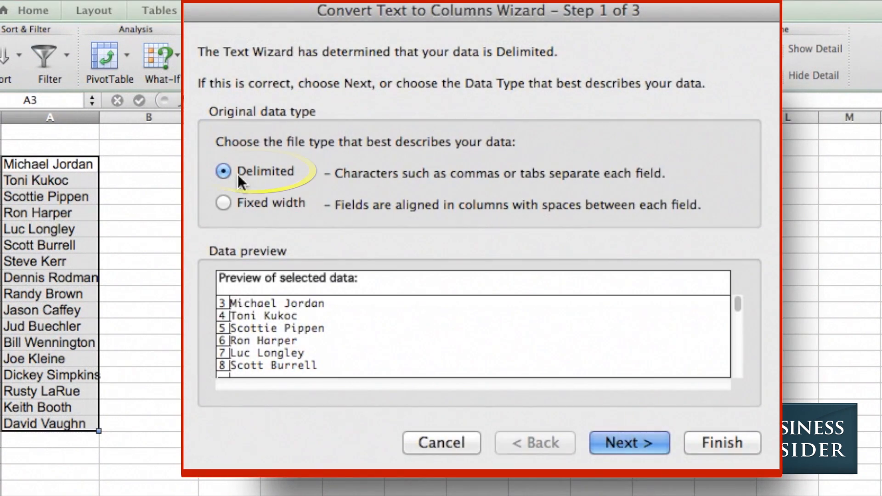
pyautogui.click(628, 443)
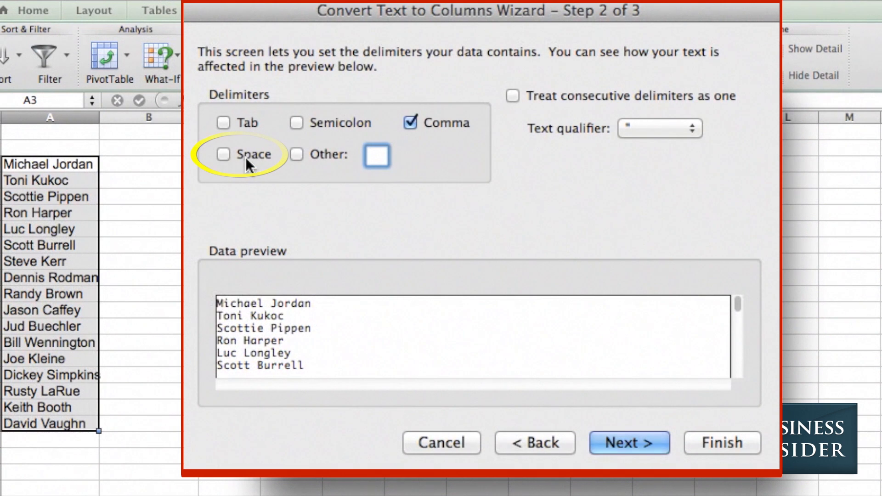
pyautogui.click(221, 155)
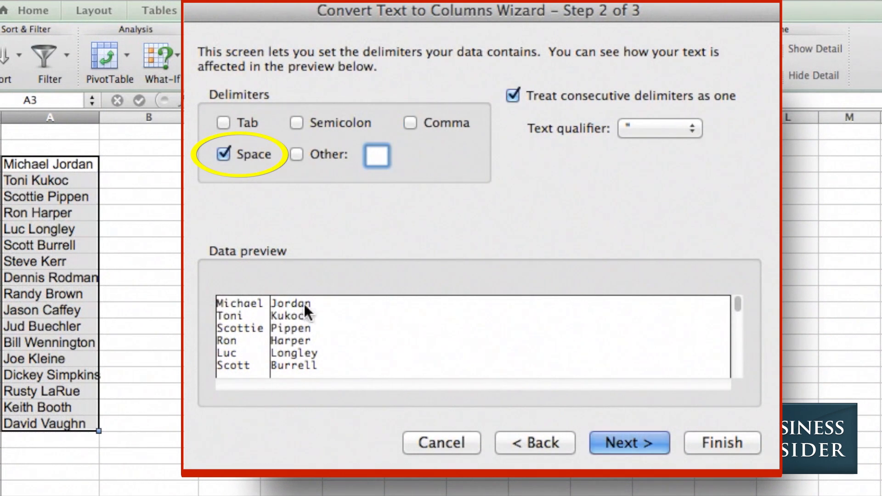
pyautogui.click(376, 156)
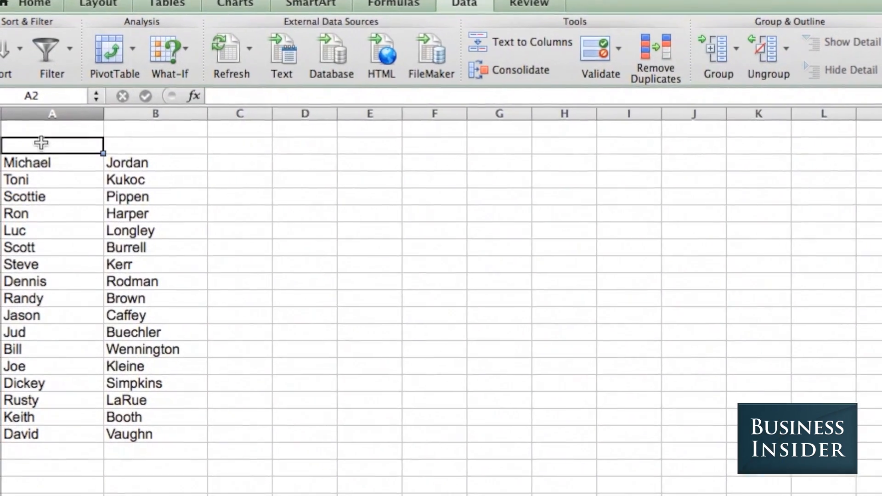
pyautogui.write('First N')
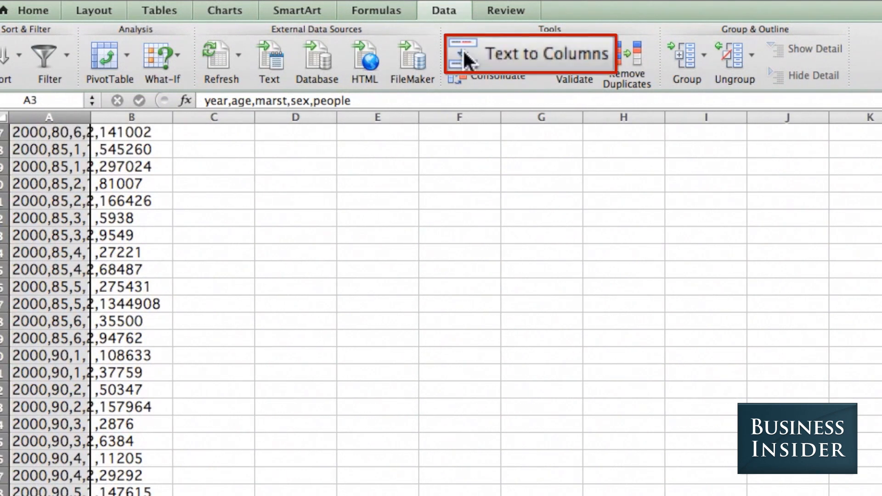
# Split the comma-delimited census rows into year, age, marst, sex and people columns
pyautogui.click(529, 53)
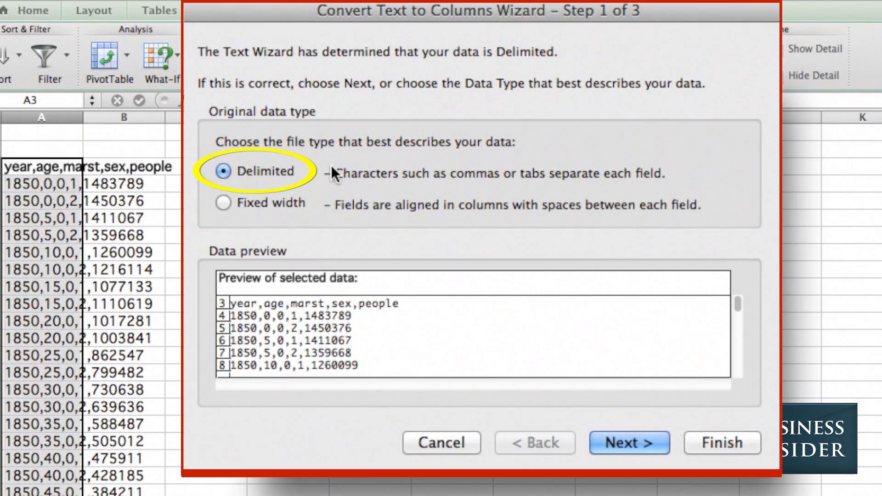
pyautogui.moveTo(359, 211)
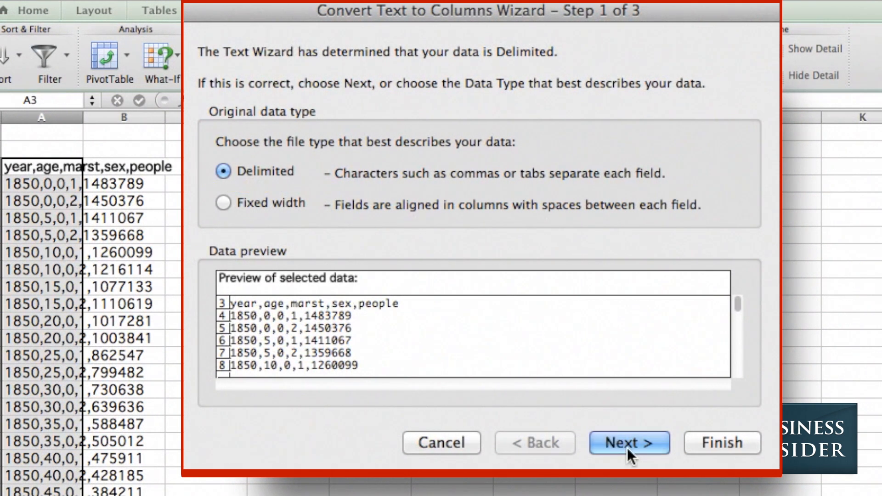
pyautogui.click(628, 442)
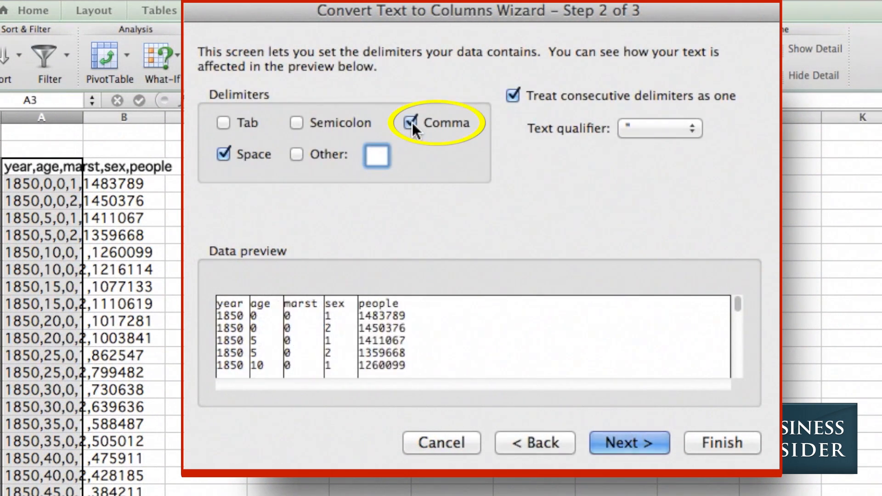
pyautogui.click(222, 154)
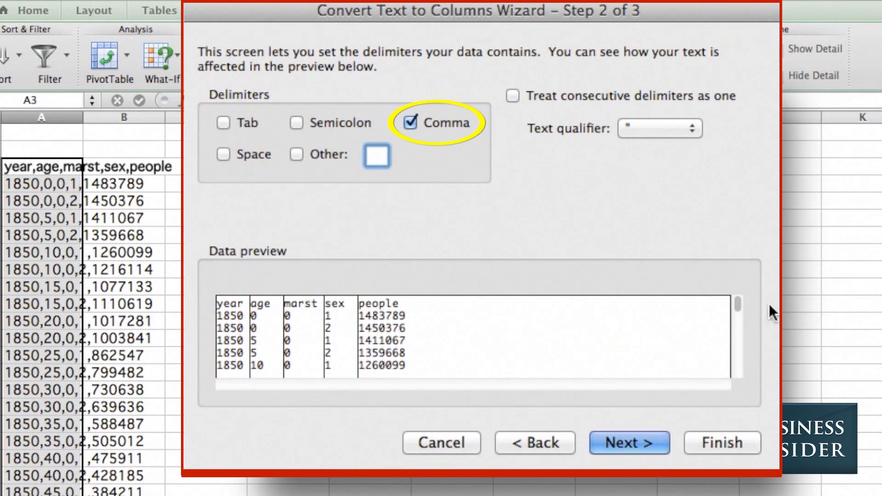
pyautogui.scroll(-3)
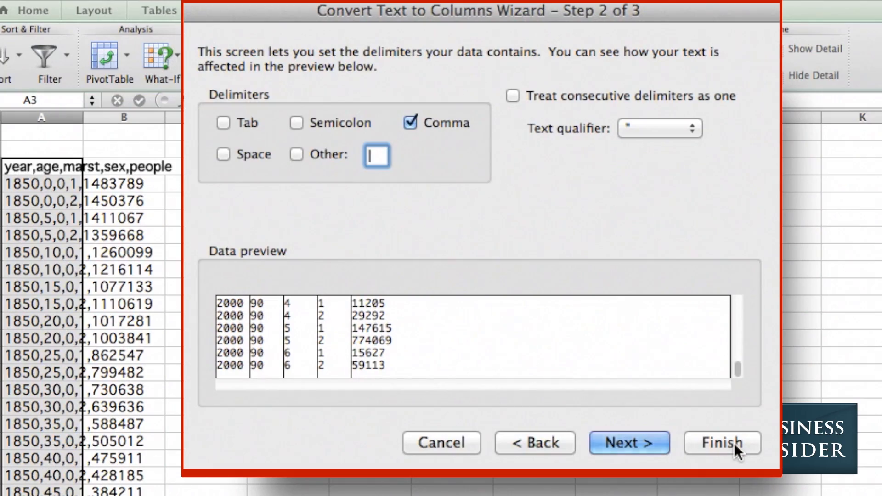
pyautogui.click(723, 443)
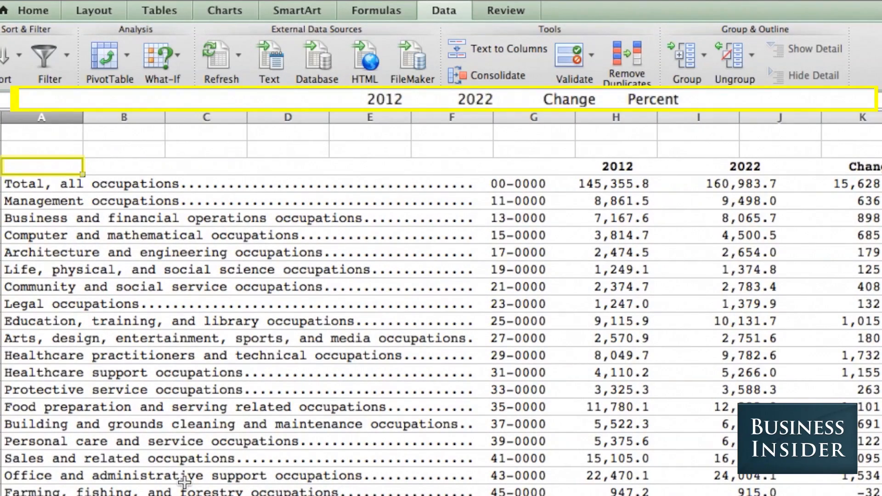
# Select the fixed-width occupation rows in column A from row 3 down
pyautogui.click(42, 252)
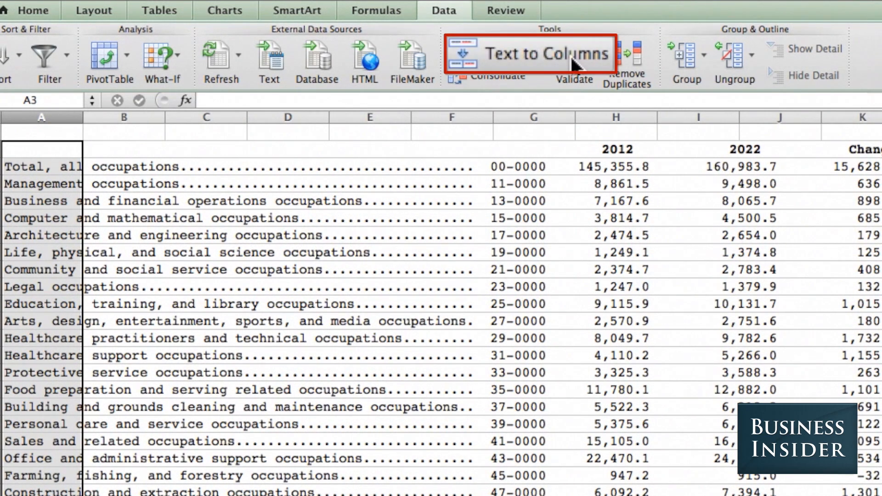
# Split the occupation rows at fixed widths into title, code, 2012, 2022, Change and Percent columns
pyautogui.click(543, 53)
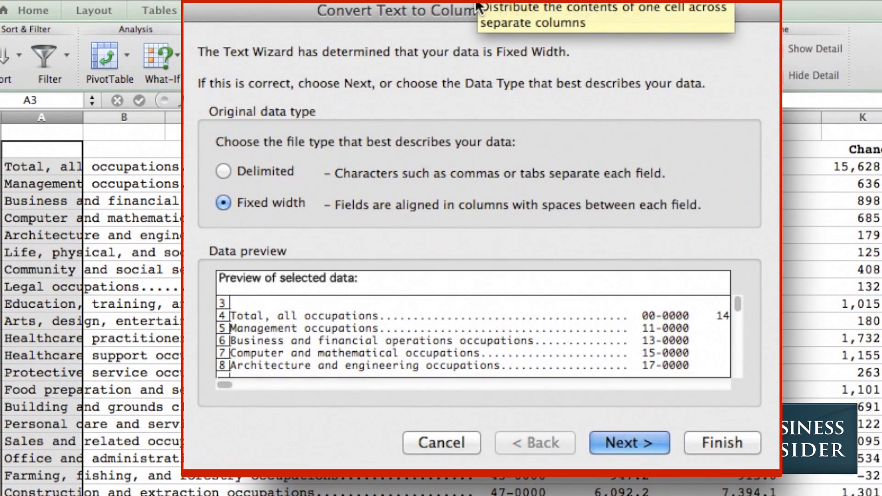
pyautogui.click(222, 202)
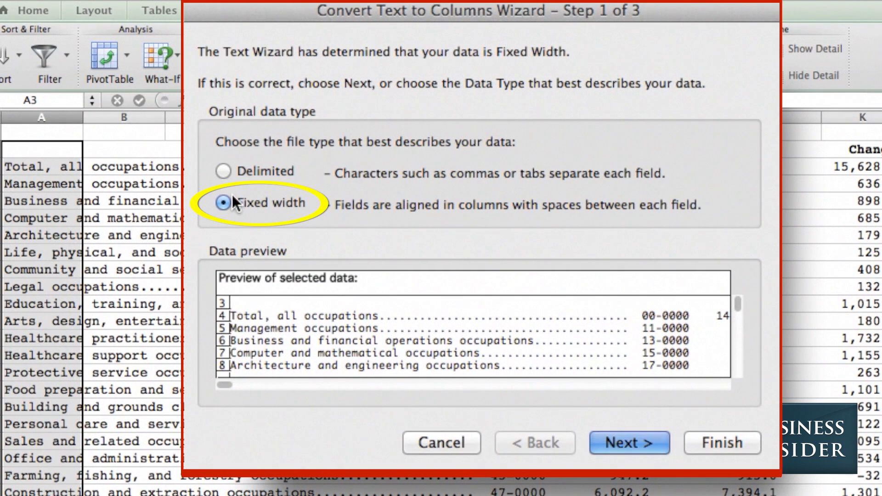
pyautogui.click(628, 443)
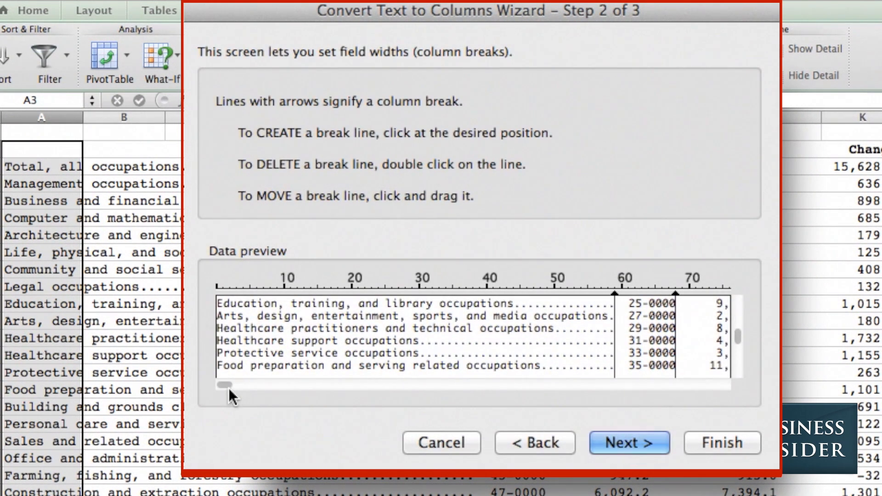
pyautogui.moveTo(228, 384); pyautogui.dragTo(421, 385)
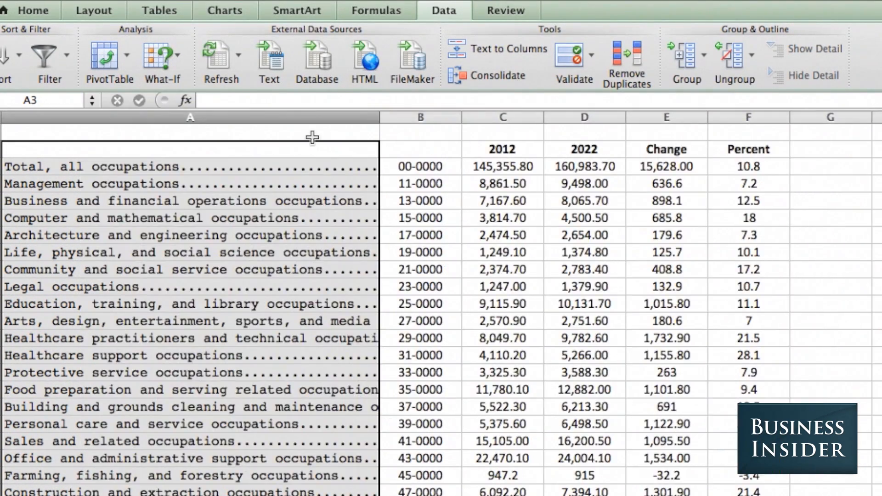
pyautogui.click(190, 131)
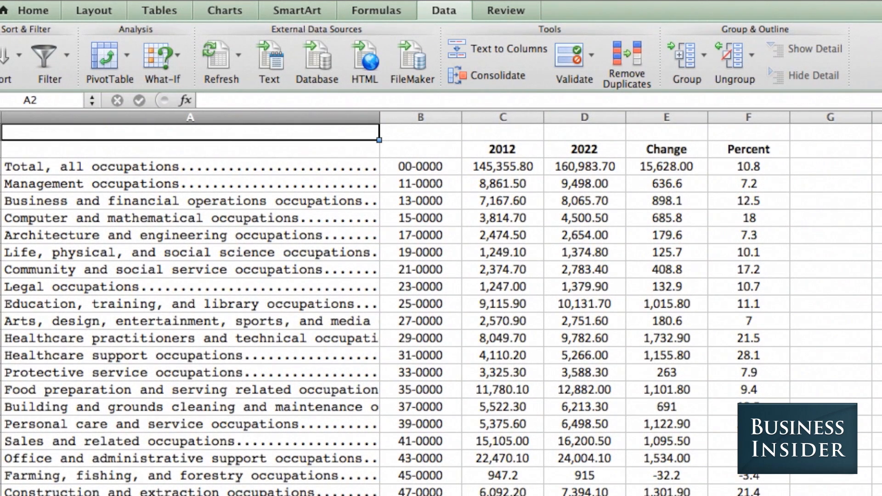